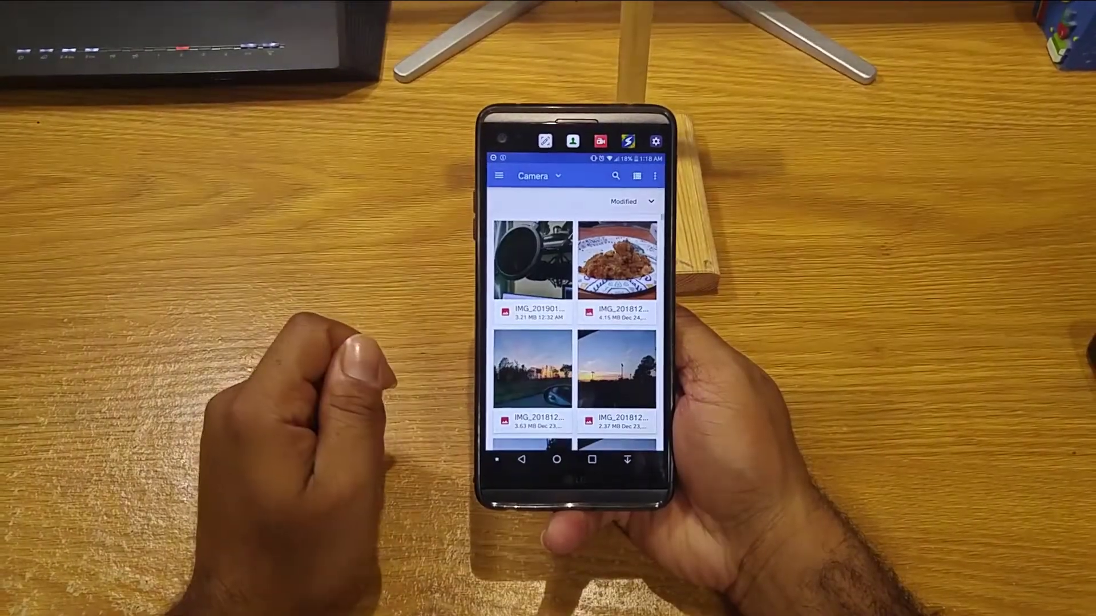
Load a photo from the Camera folder into Snapseed and show its tool grid
left_click(532, 266)
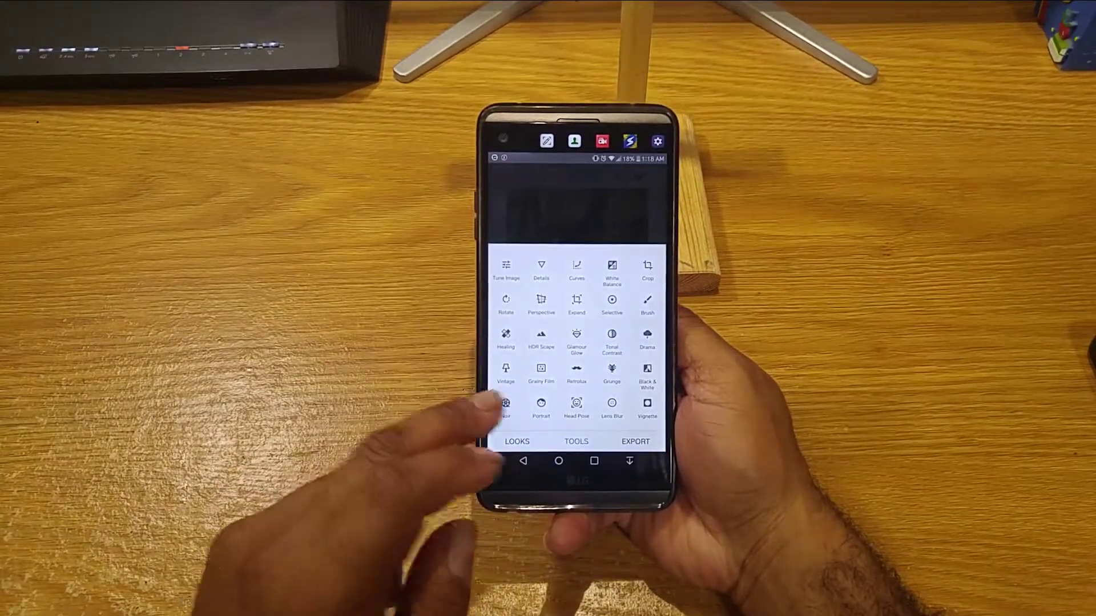
left_click(505, 405)
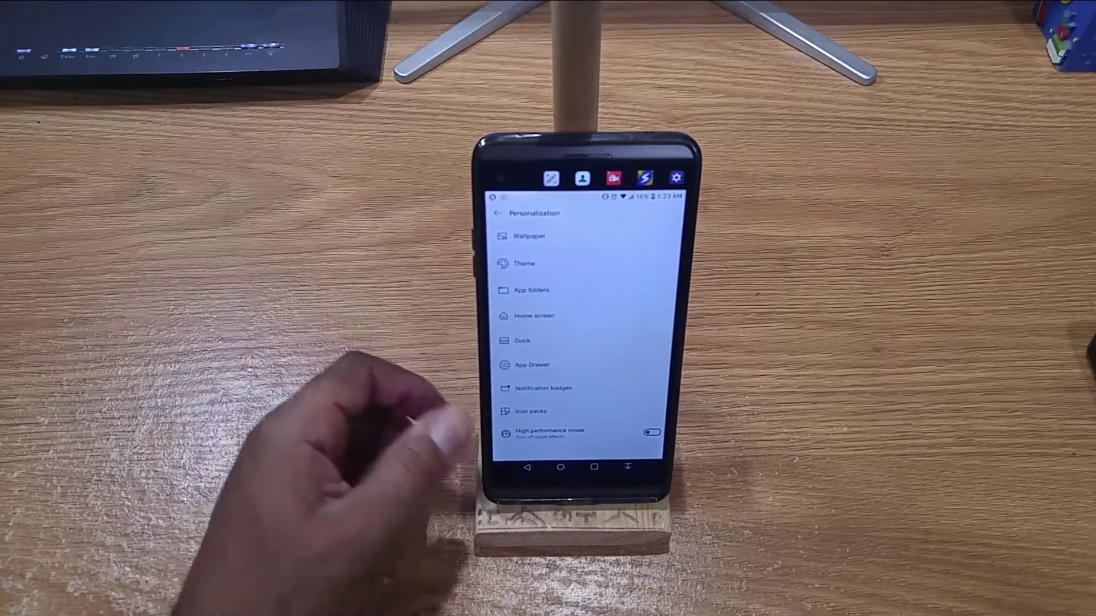
Leave Personalization in Launcher settings and go to the Gestures page
left_click(497, 213)
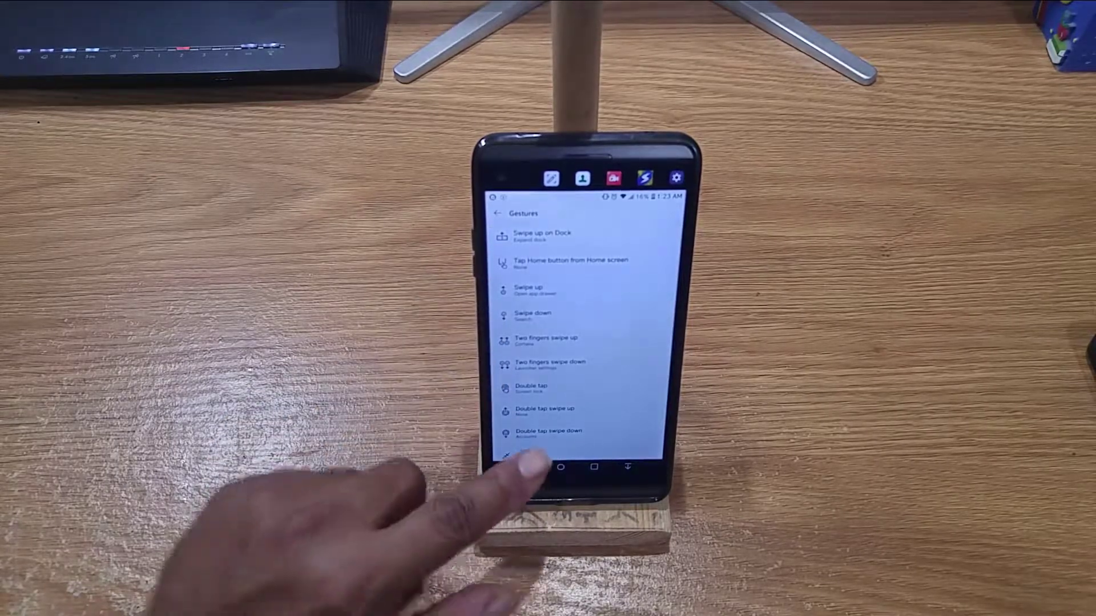
left_click(538, 389)
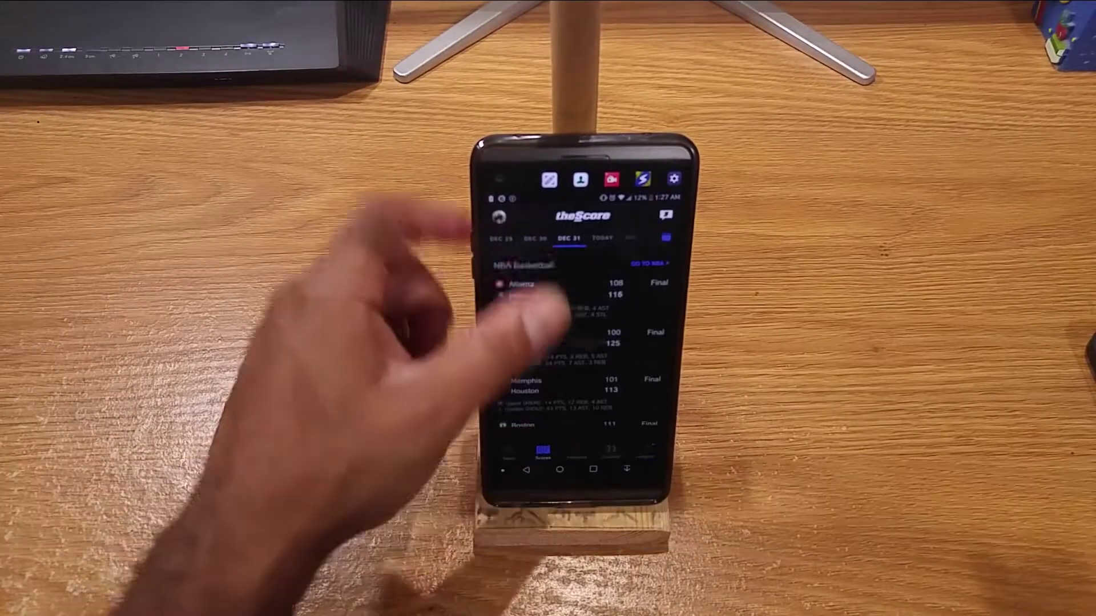
View the Scores tab in theScore with the DEC 31 NBA finals selected
left_click(594, 238)
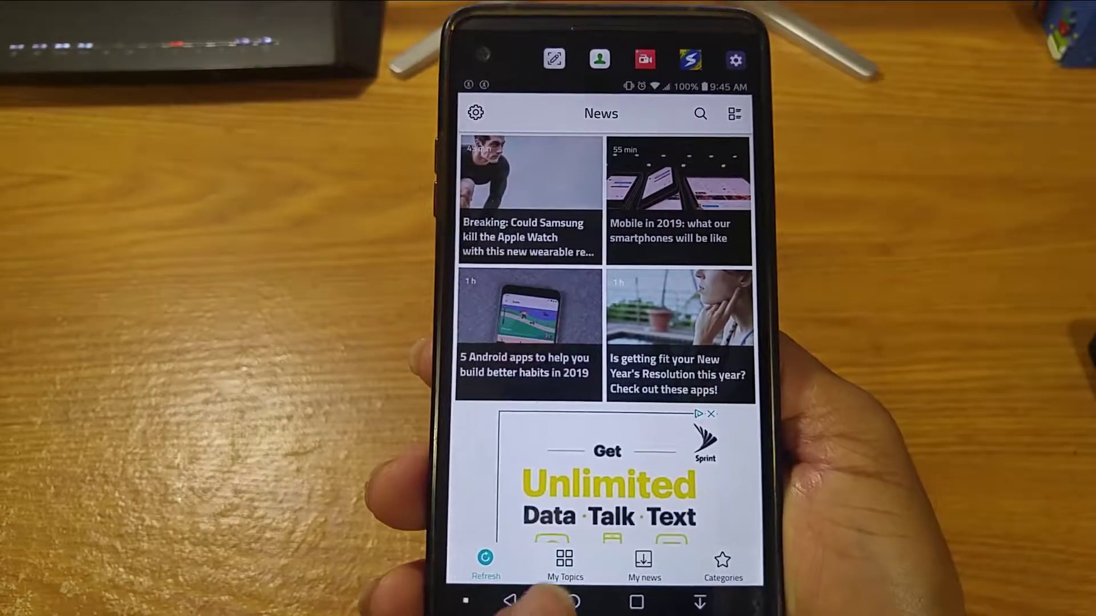
Browse My Topics and the Android feed, then show the empty My news saved-articles tab
left_click(563, 564)
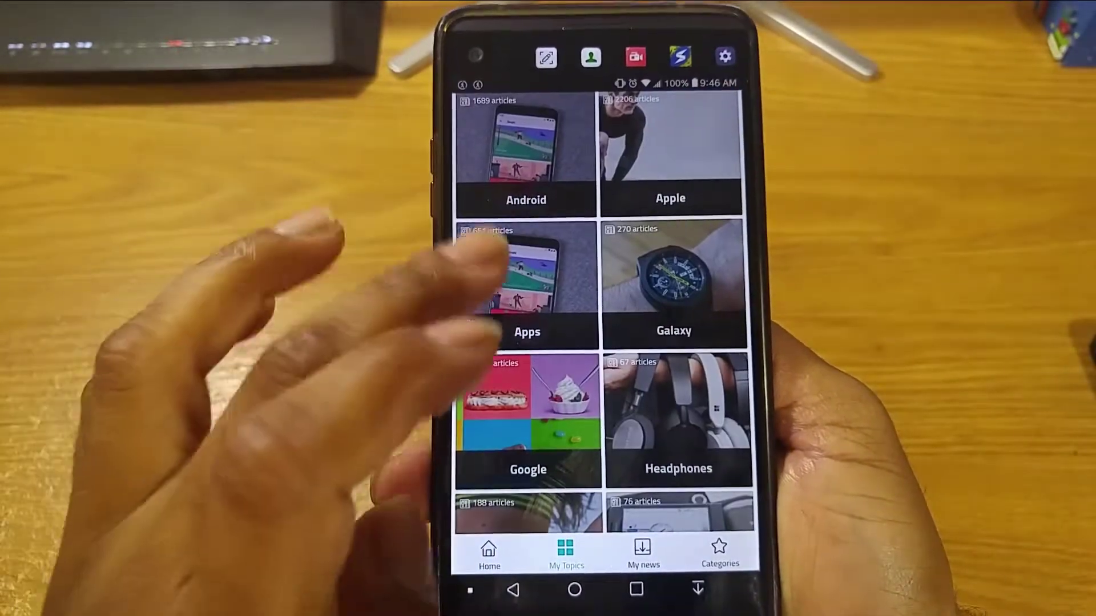
left_click(524, 148)
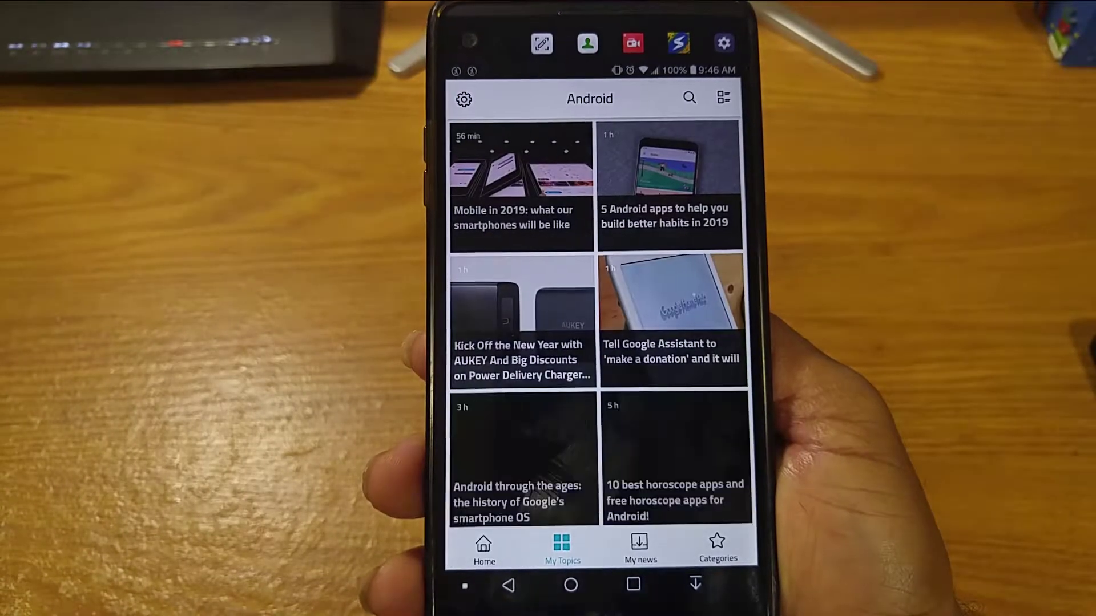
left_click(717, 546)
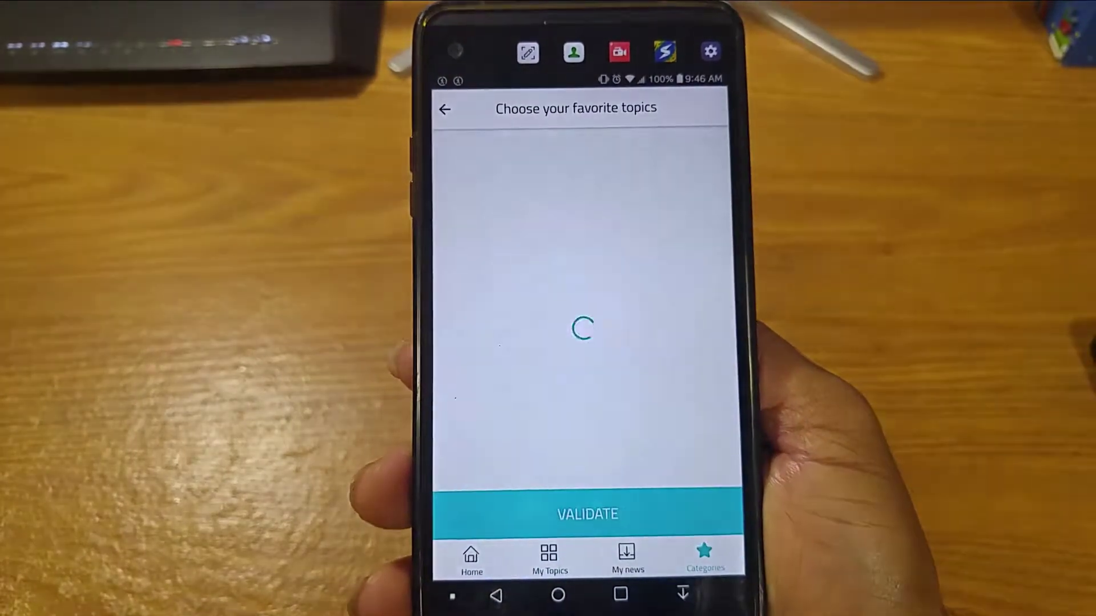
left_click(627, 558)
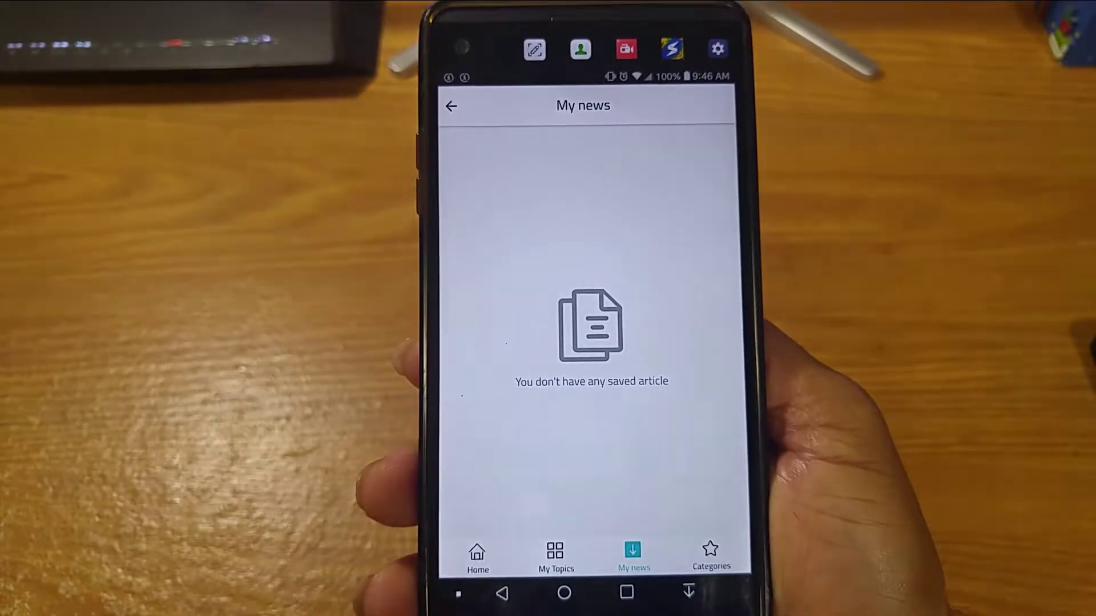